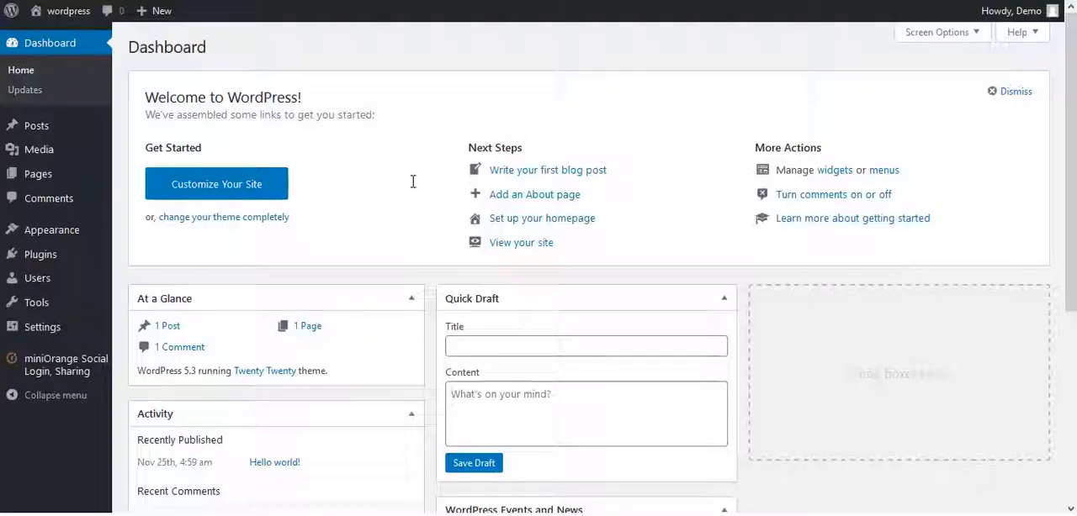
mouse_move(57, 365)
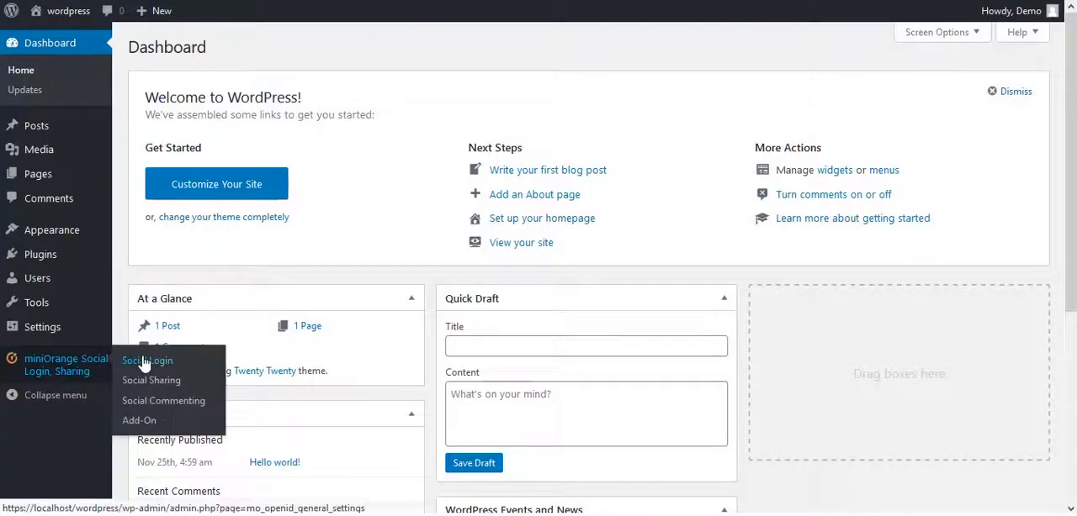
Open the Amazon tile's configuration dialog in the miniOrange Social Login settings
left_click(147, 360)
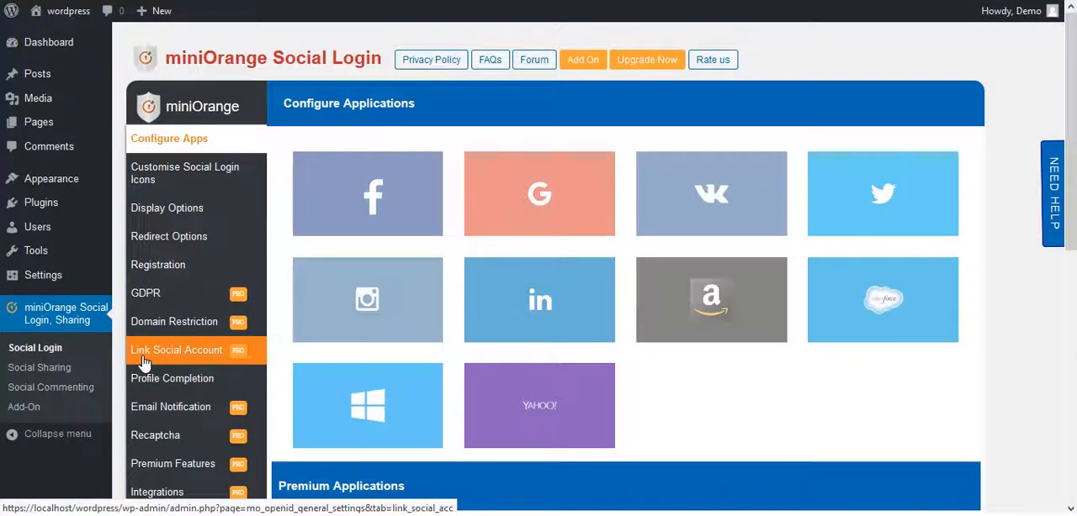
mouse_move(710, 299)
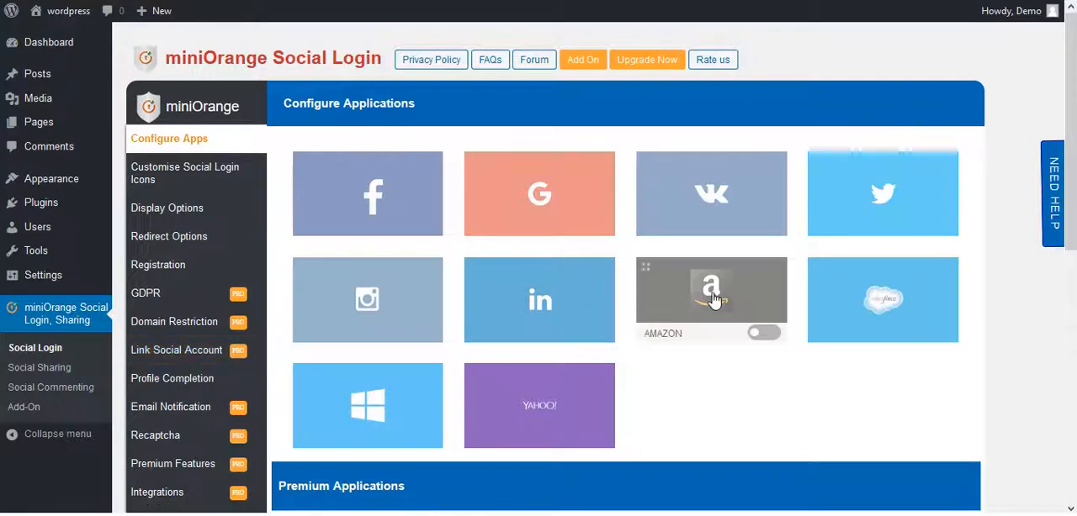
left_click(711, 299)
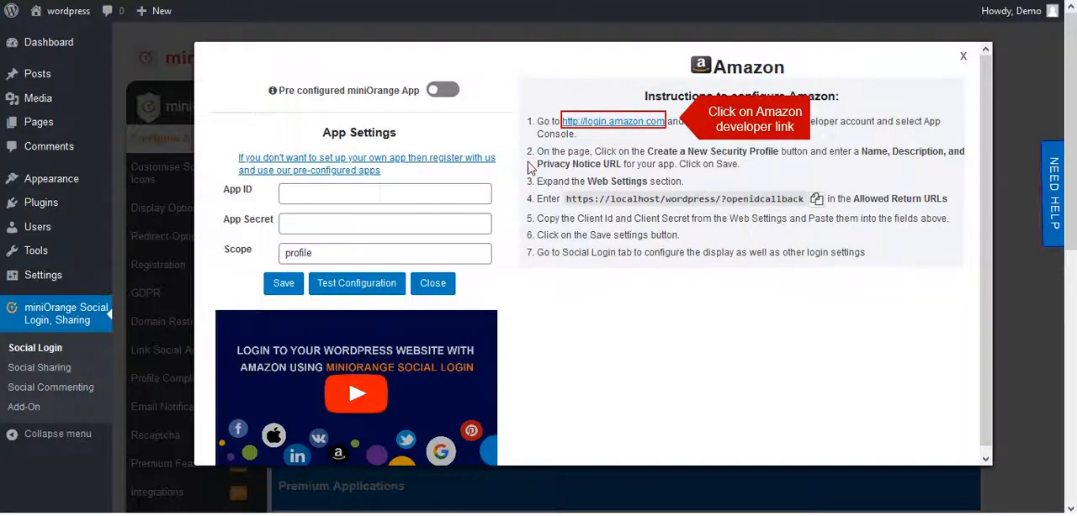
Go to login.amazon.com and sign in through the Developer Portal
left_click(613, 121)
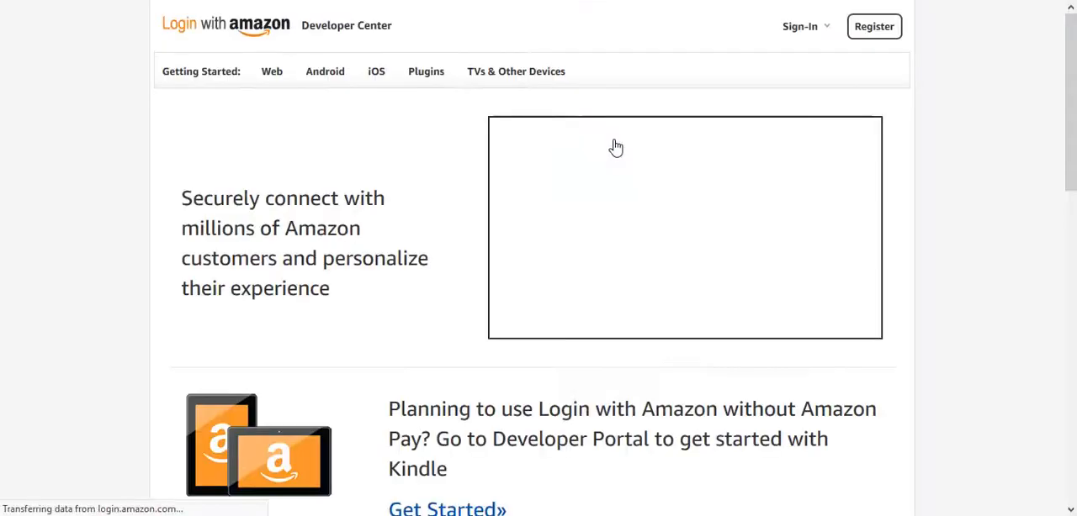
left_click(800, 26)
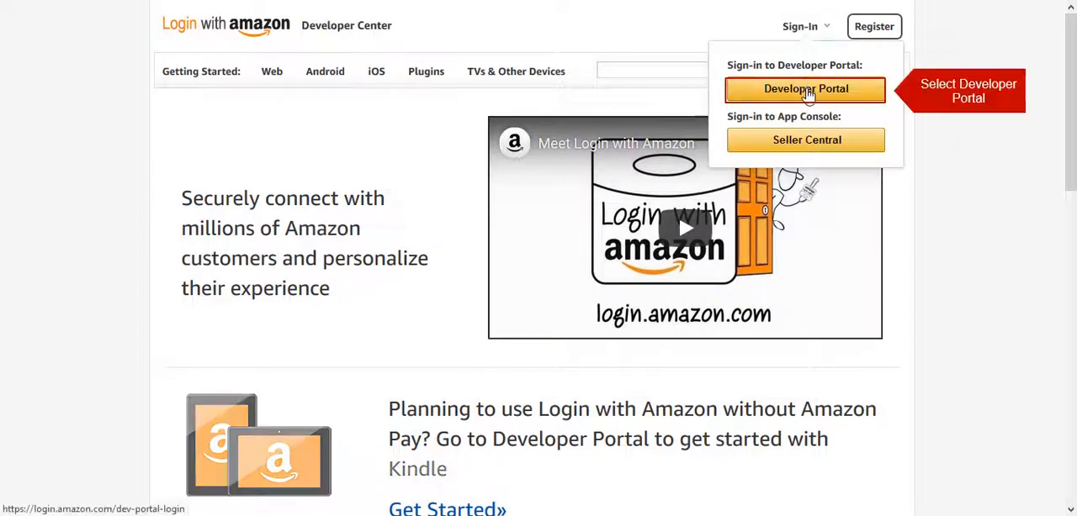
left_click(805, 88)
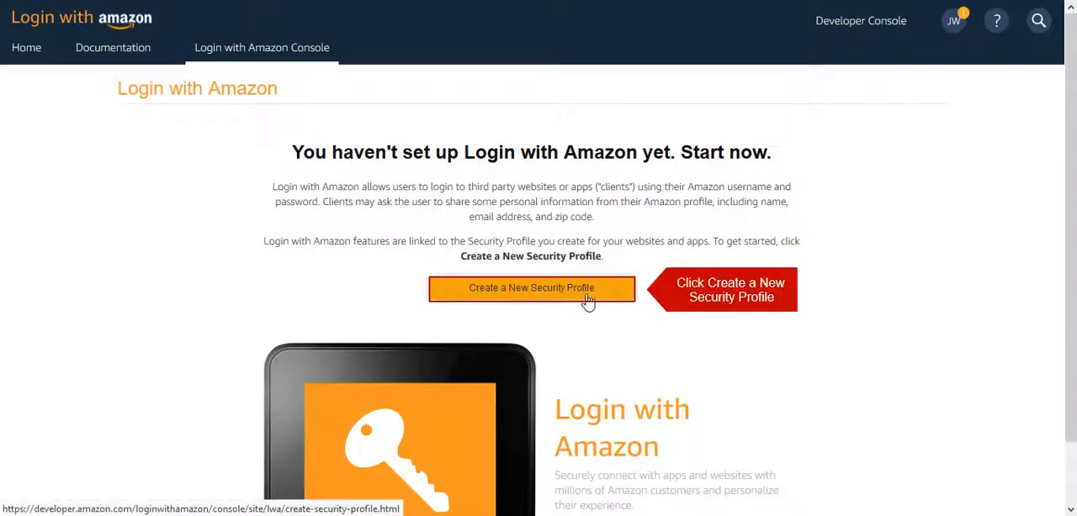
left_click(531, 288)
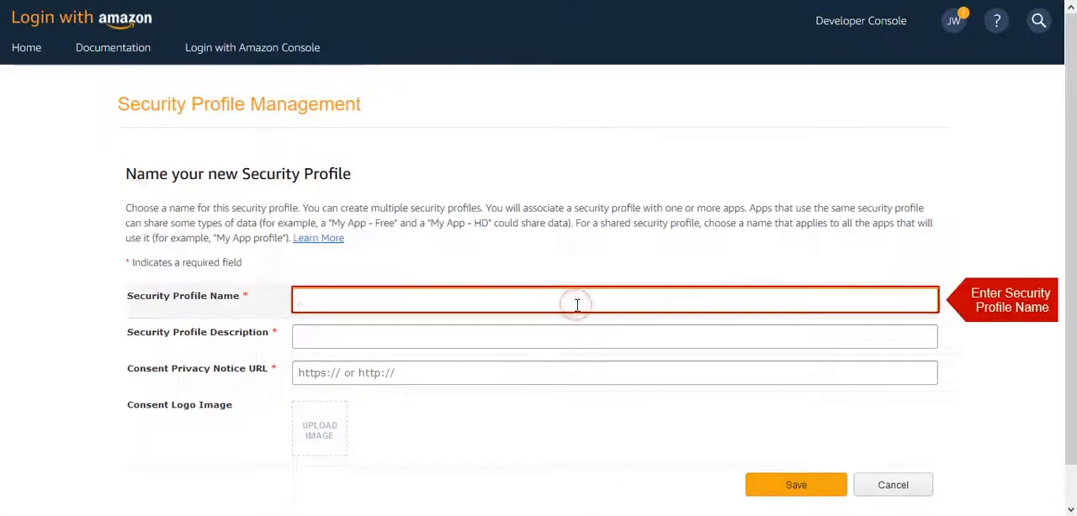
type("Demouser")
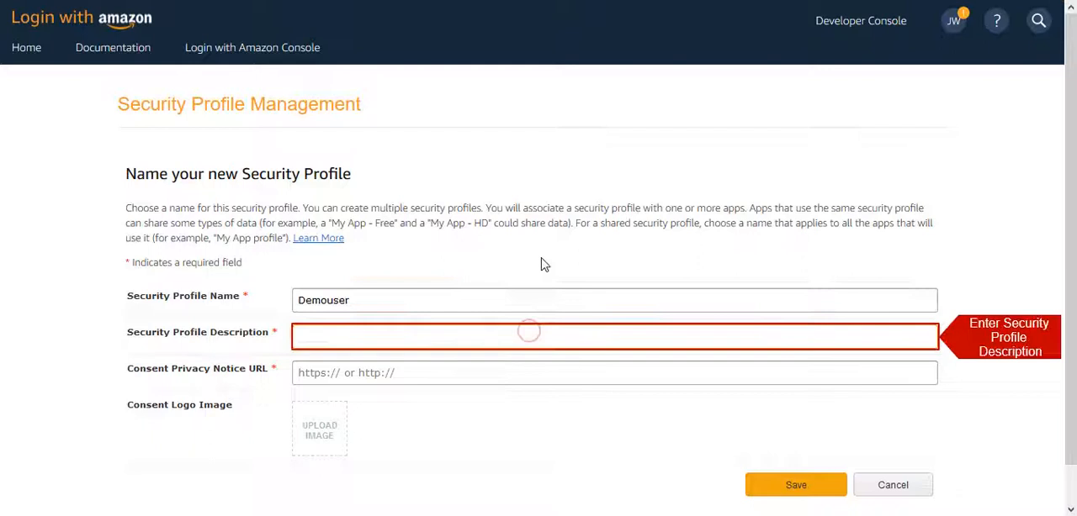
type("Demouser")
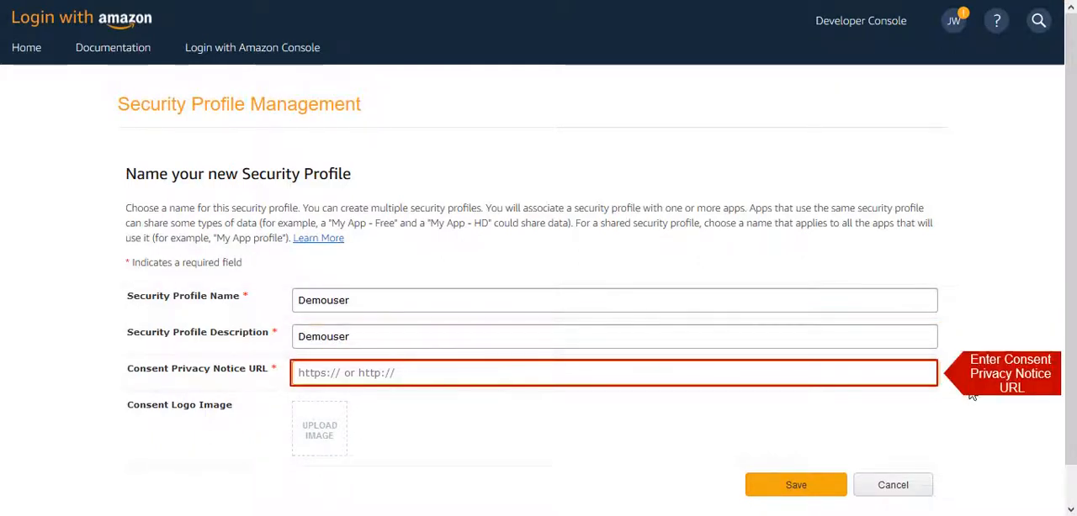
type("https://www.miniorange.com")
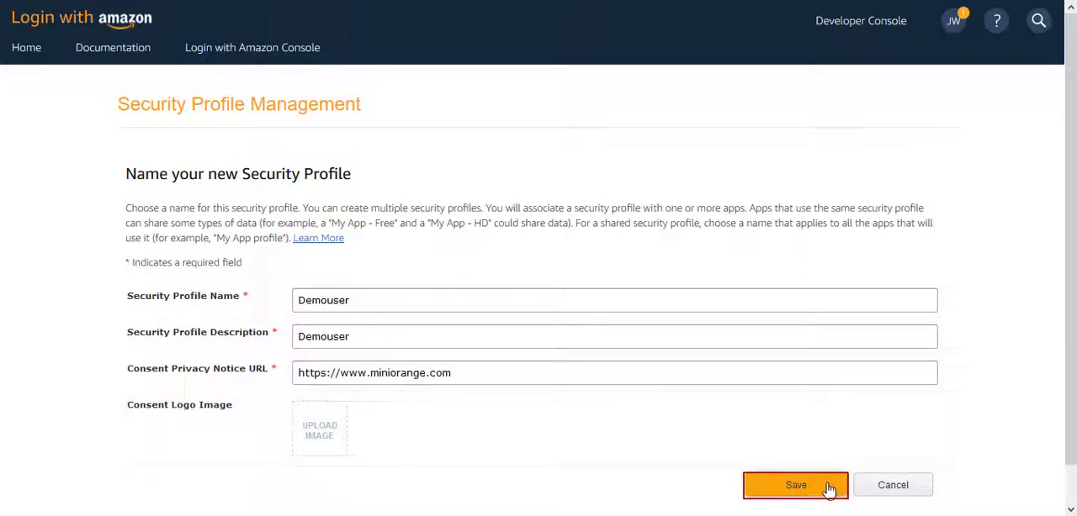
left_click(795, 485)
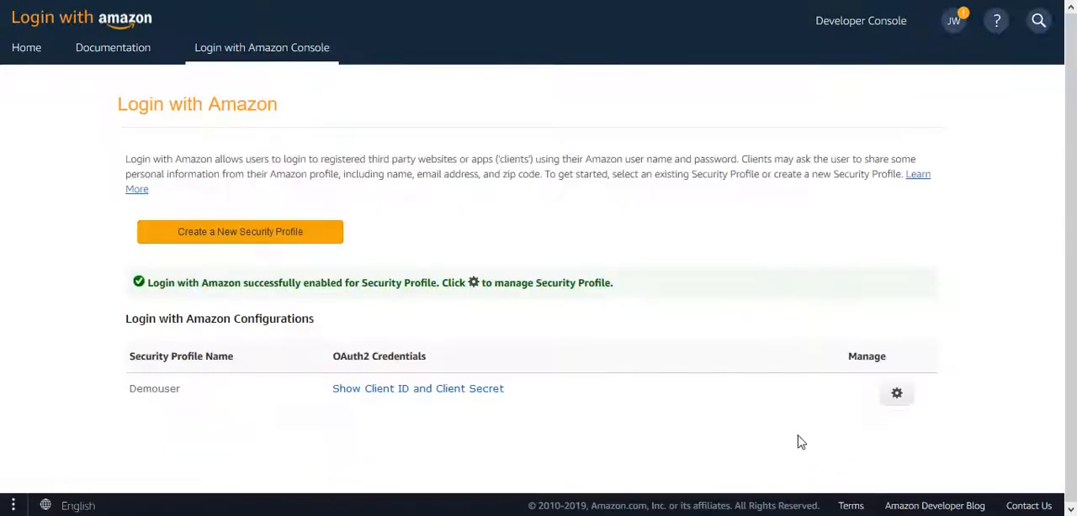
left_click(895, 393)
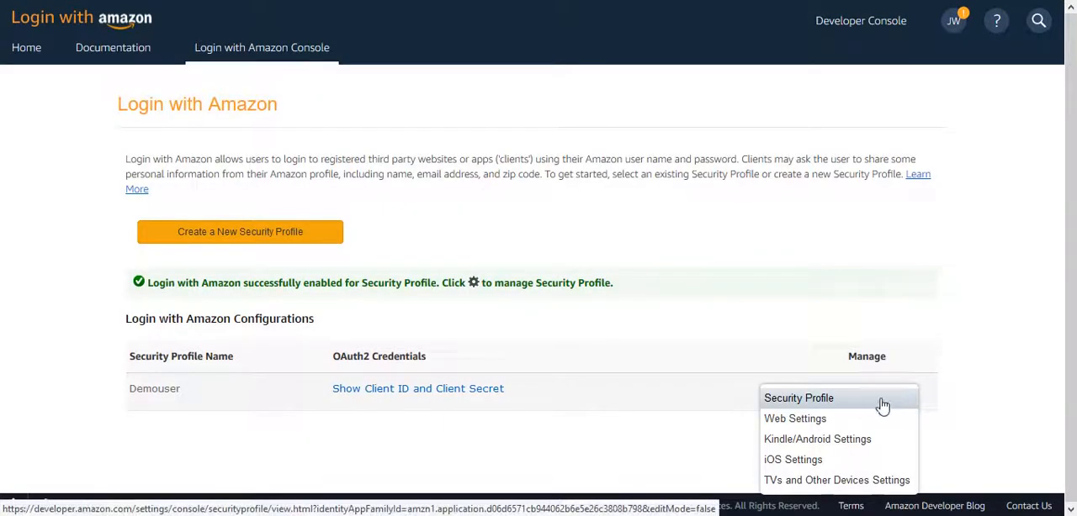
left_click(795, 418)
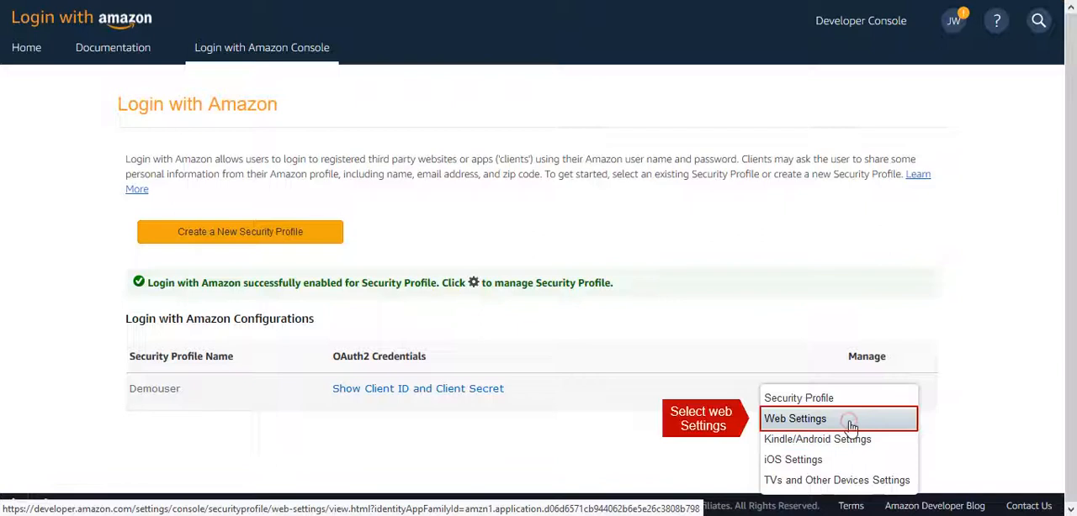
left_click(795, 419)
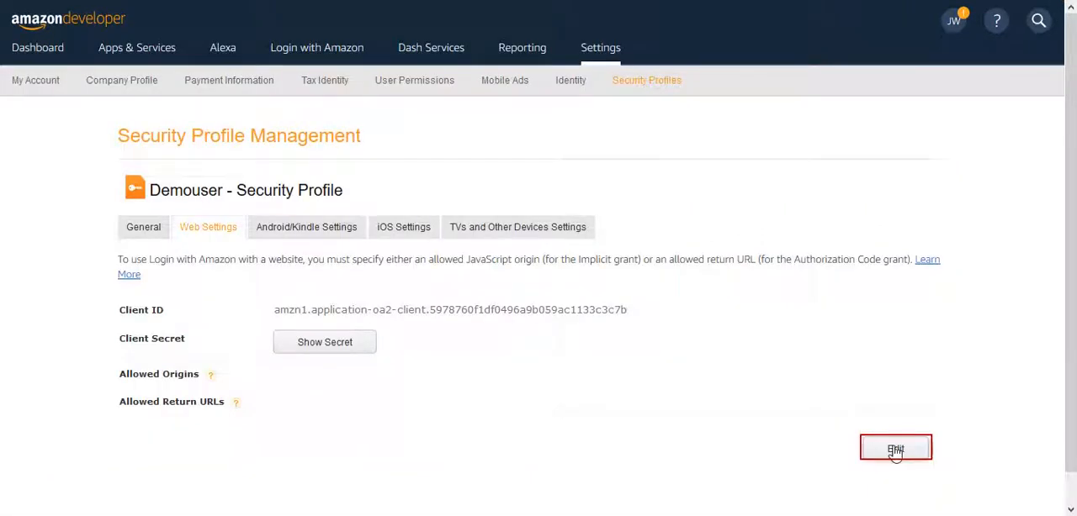
left_click(895, 448)
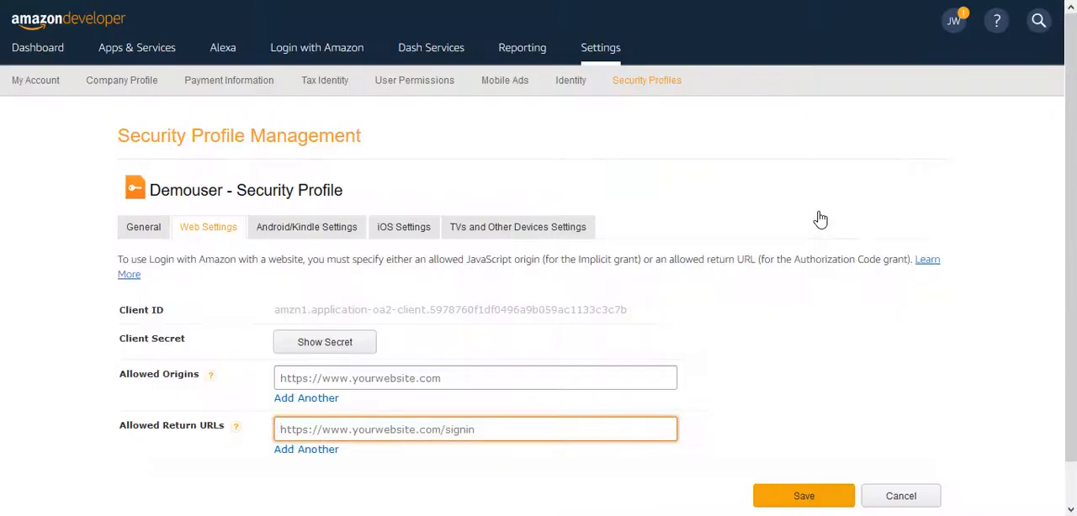
type("https://localhost/wordpress/?openidcallback")
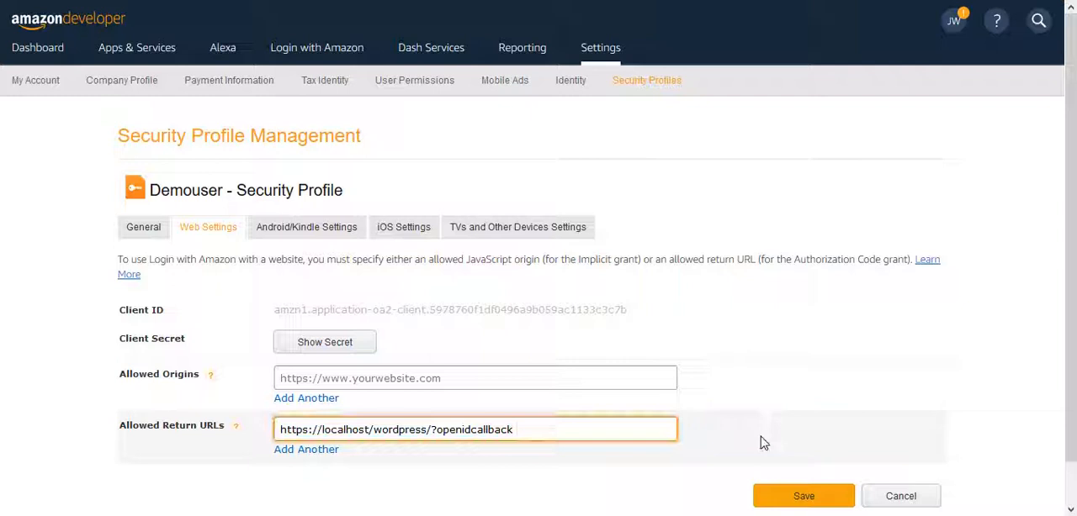
left_click(803, 495)
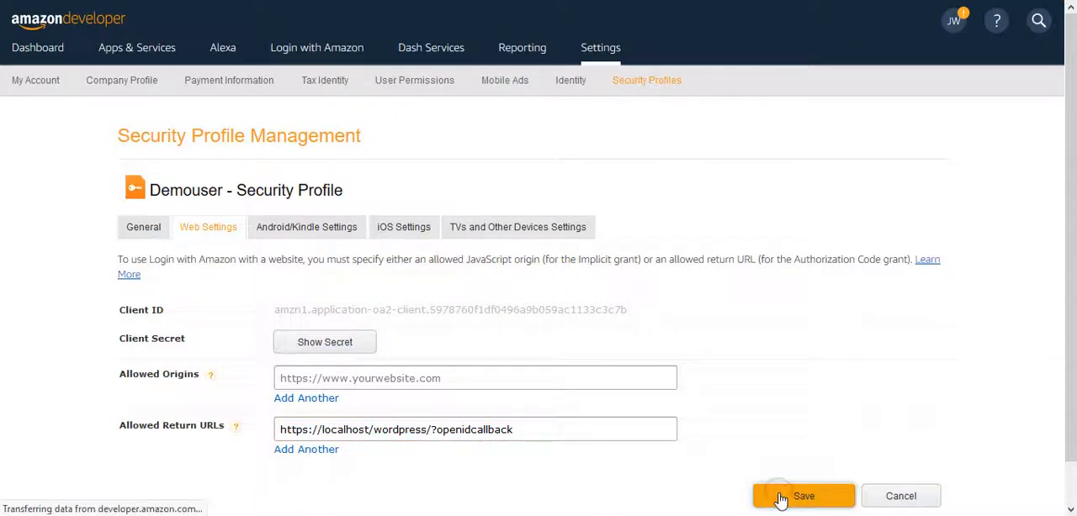
left_click(803, 495)
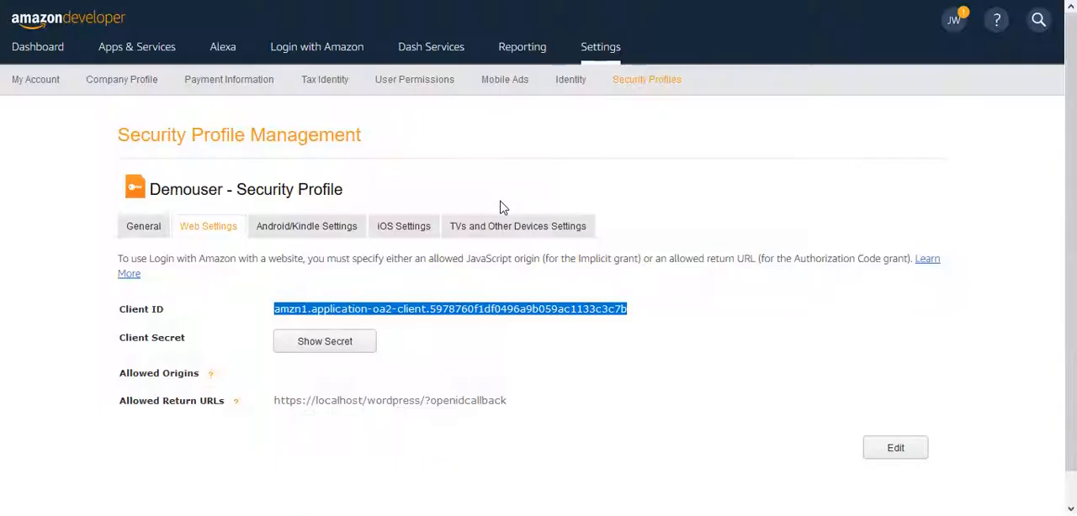
left_click(324, 341)
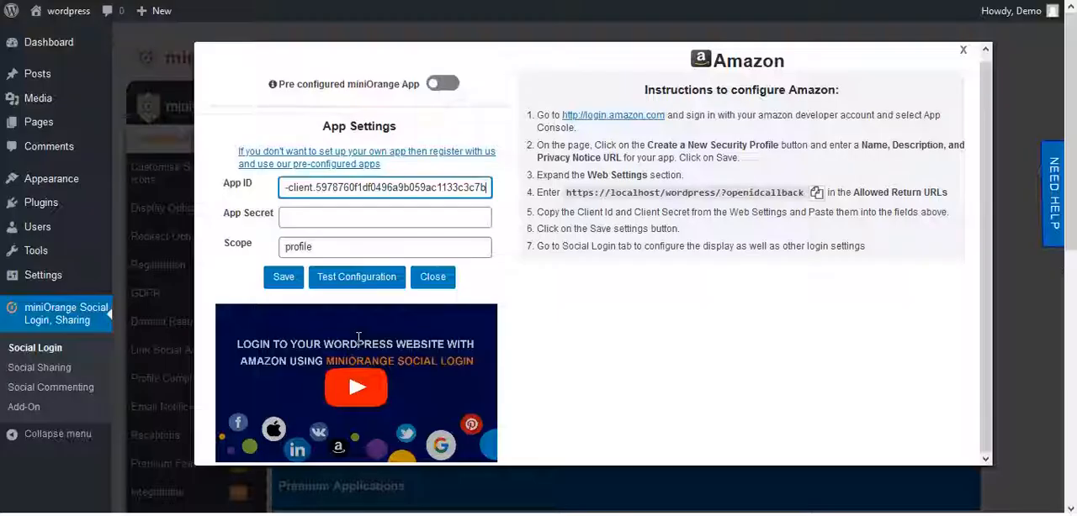
left_click(385, 217)
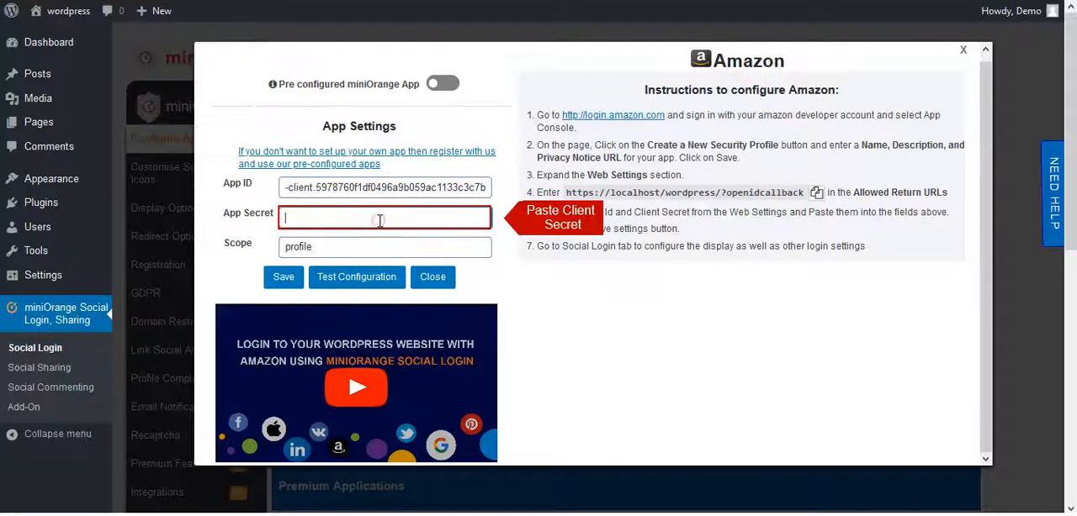
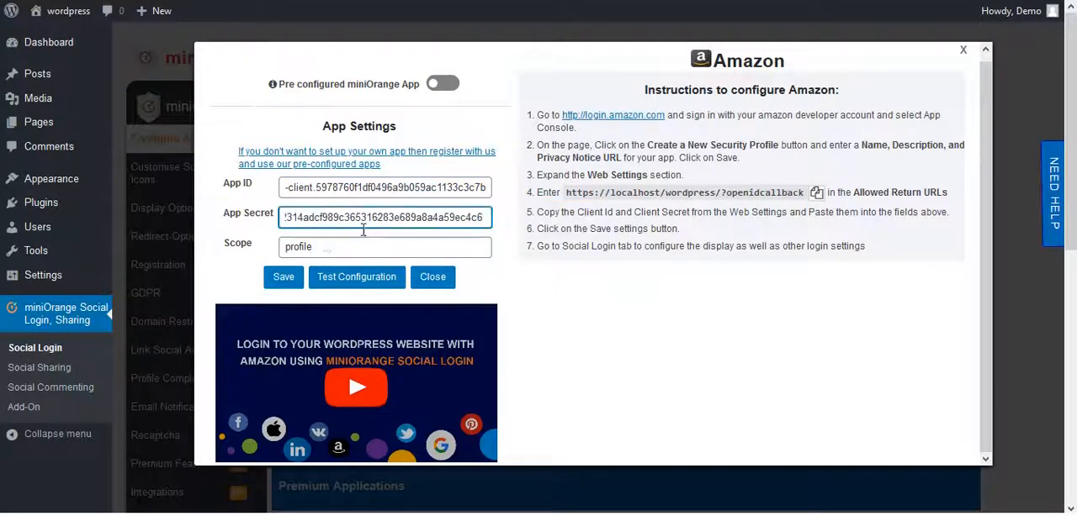
left_click(284, 277)
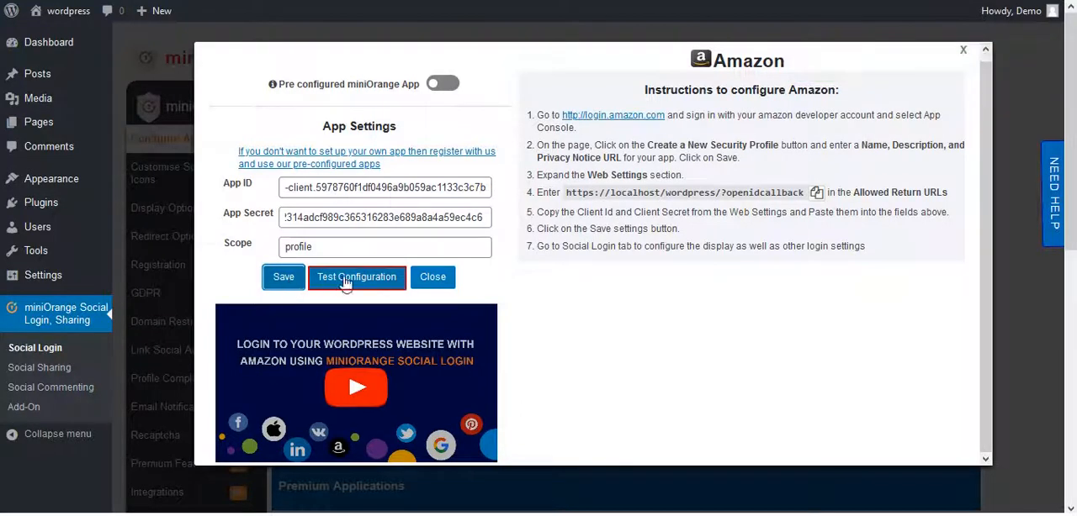
Test the Amazon configuration, close the settings, and toggle the Amazon app off and on
left_click(357, 277)
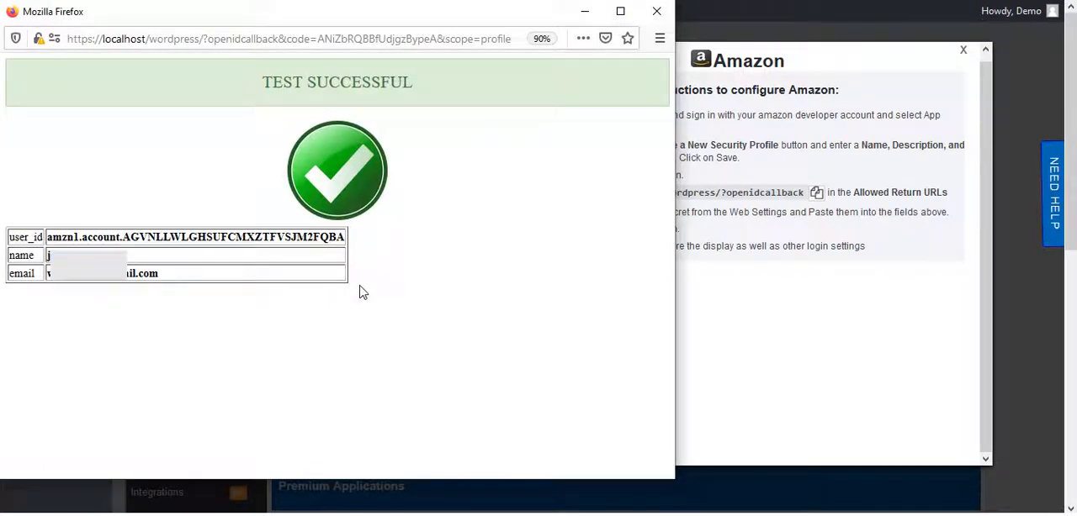
mouse_move(401, 249)
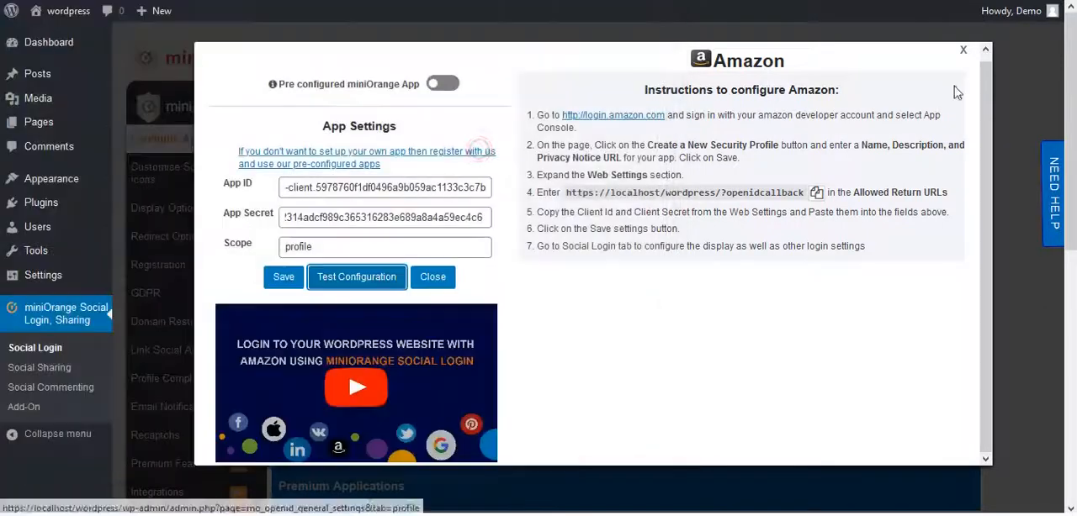
left_click(432, 277)
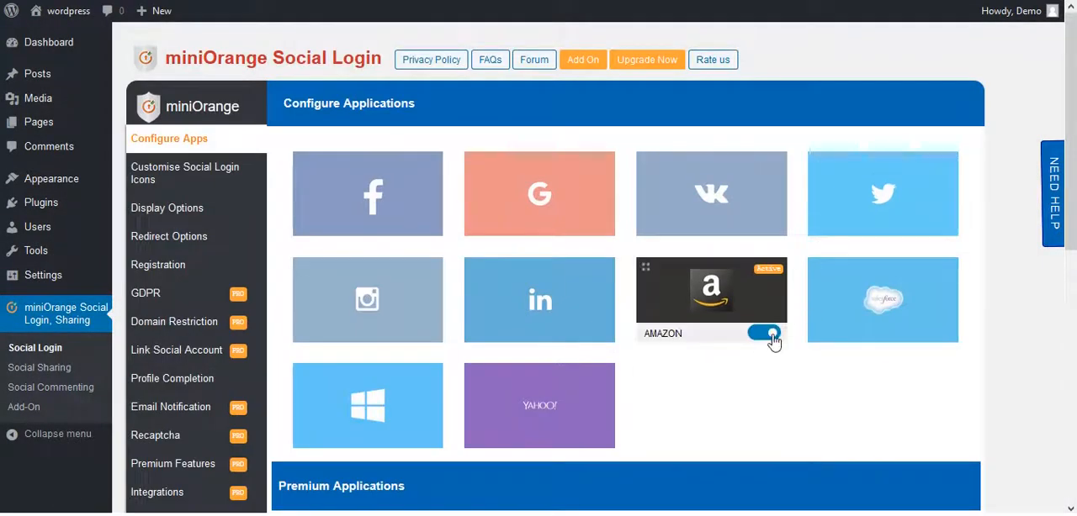
left_click(763, 334)
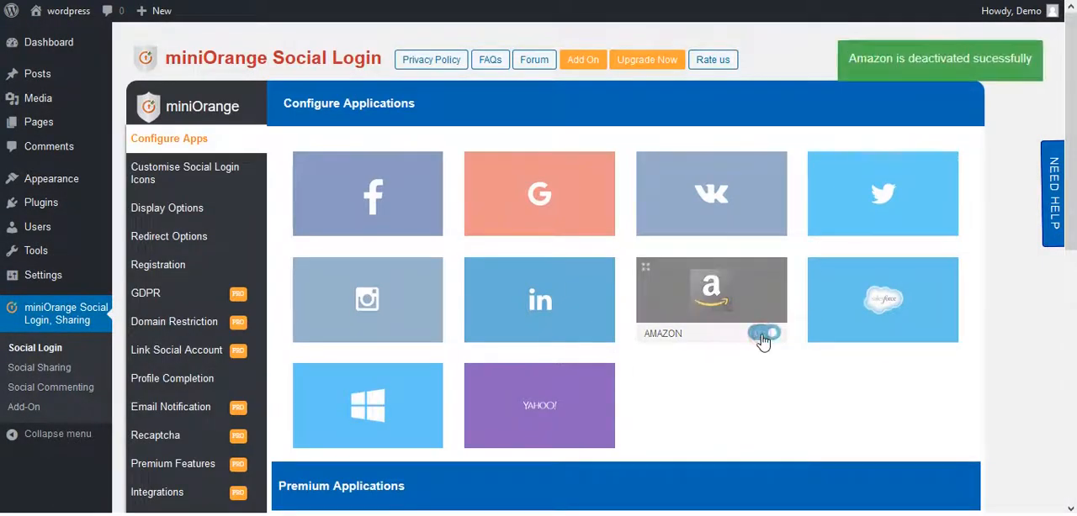
left_click(764, 332)
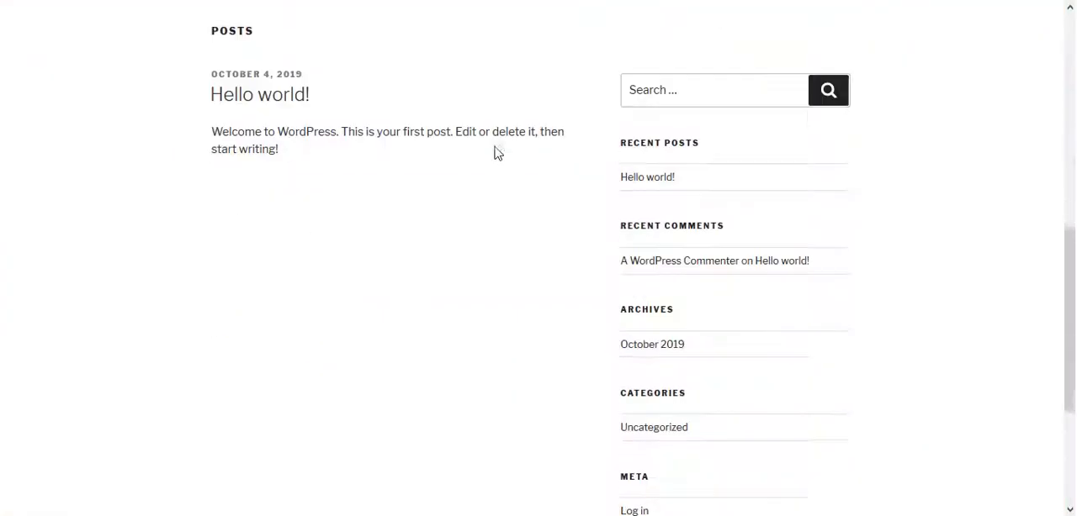
Log in from the Meta section with Amazon and open the Demo user's profile
scroll("down", 3)
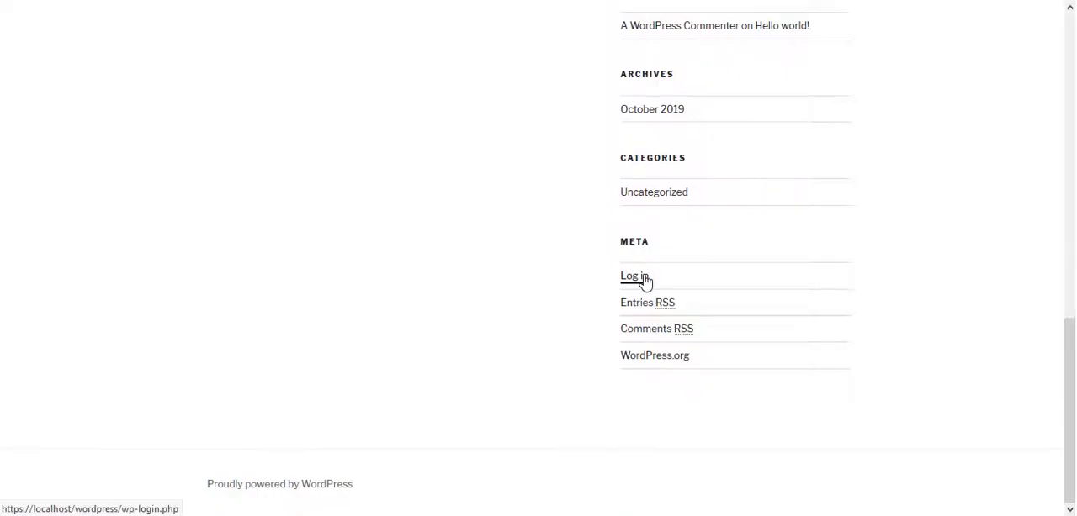
left_click(633, 276)
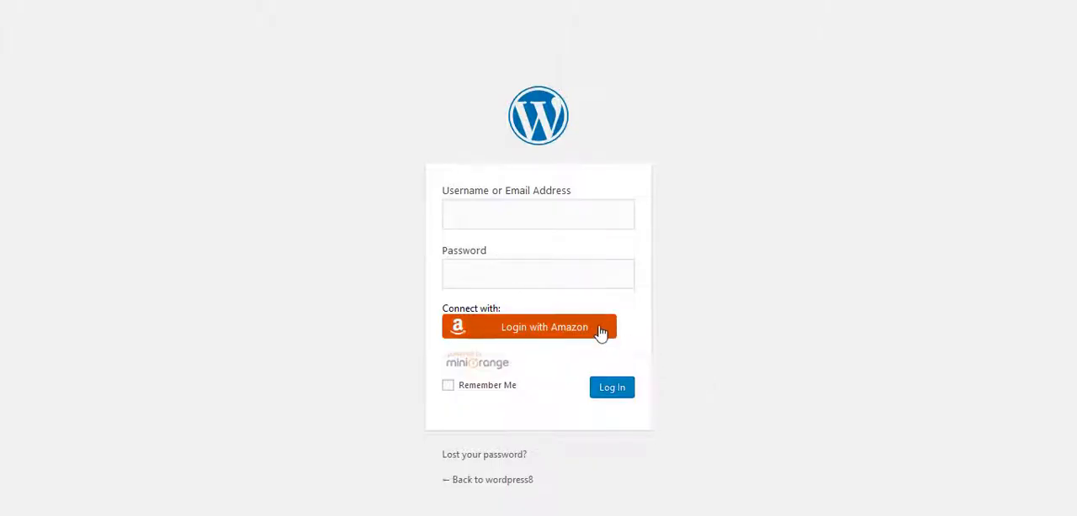
left_click(529, 327)
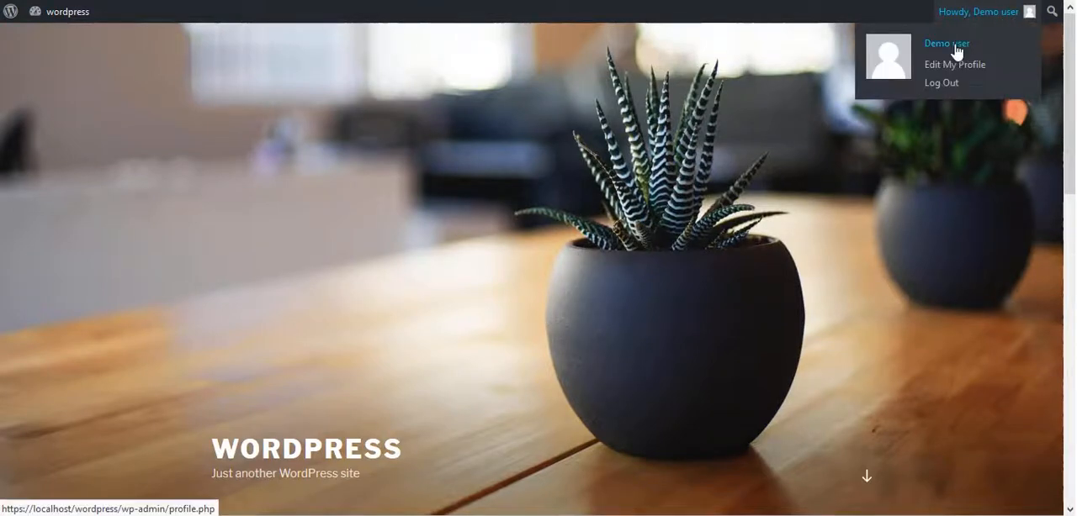
left_click(955, 65)
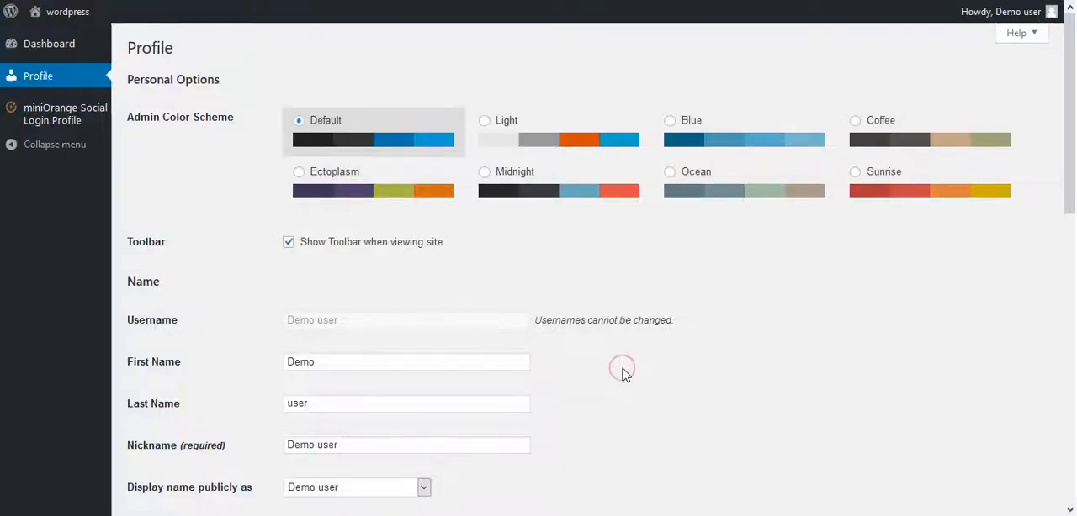